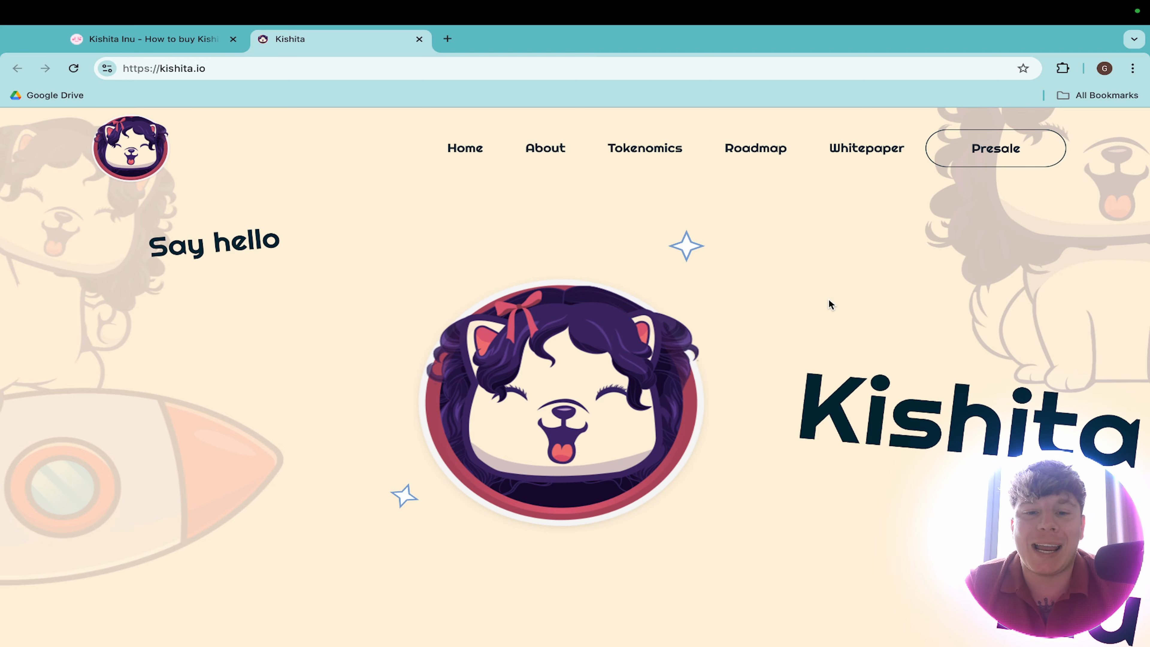
mouse_move(817, 345)
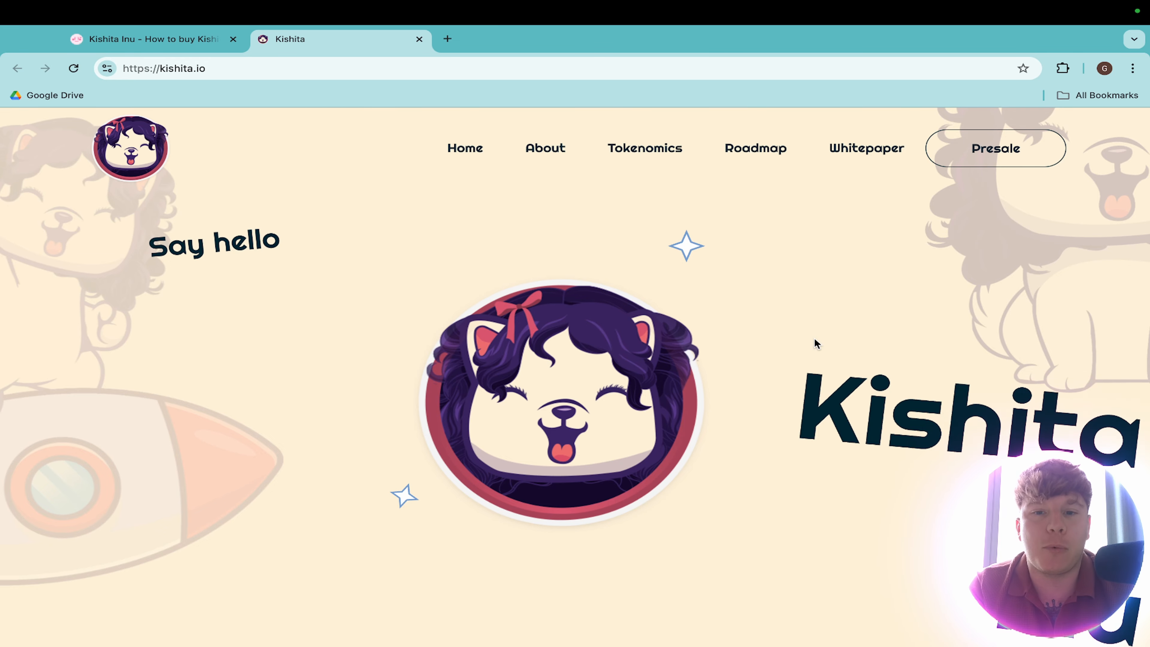
Scroll the kishita.io homepage from the Say hello hero banner to the About Us section.
scroll(down, 3)
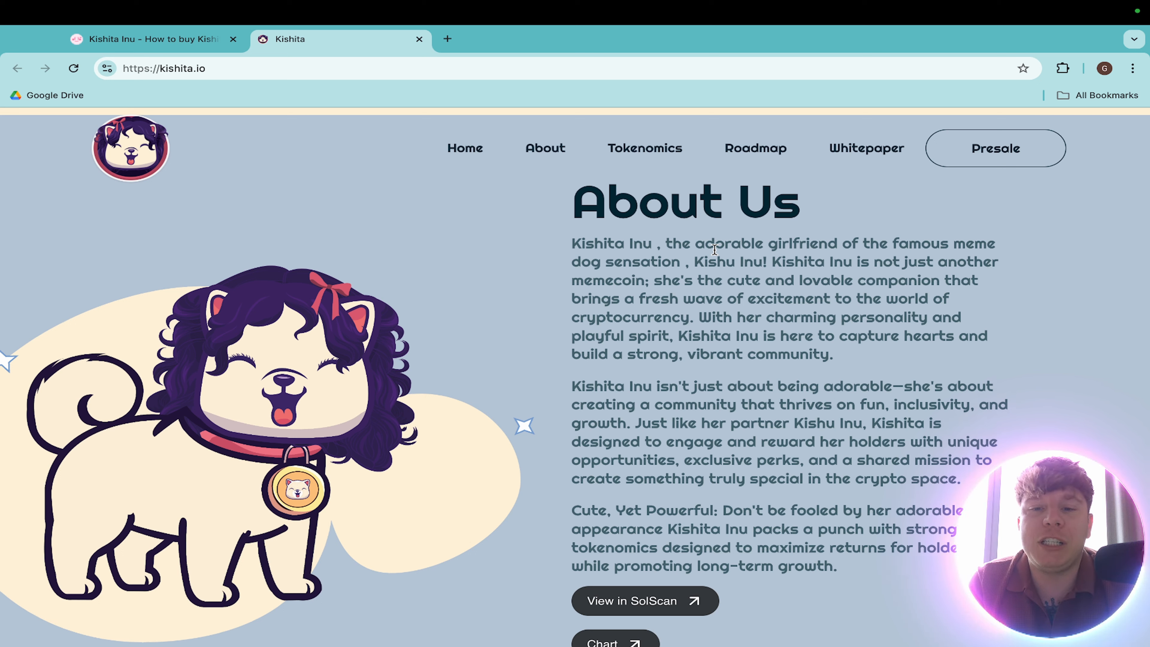
mouse_move(1020, 327)
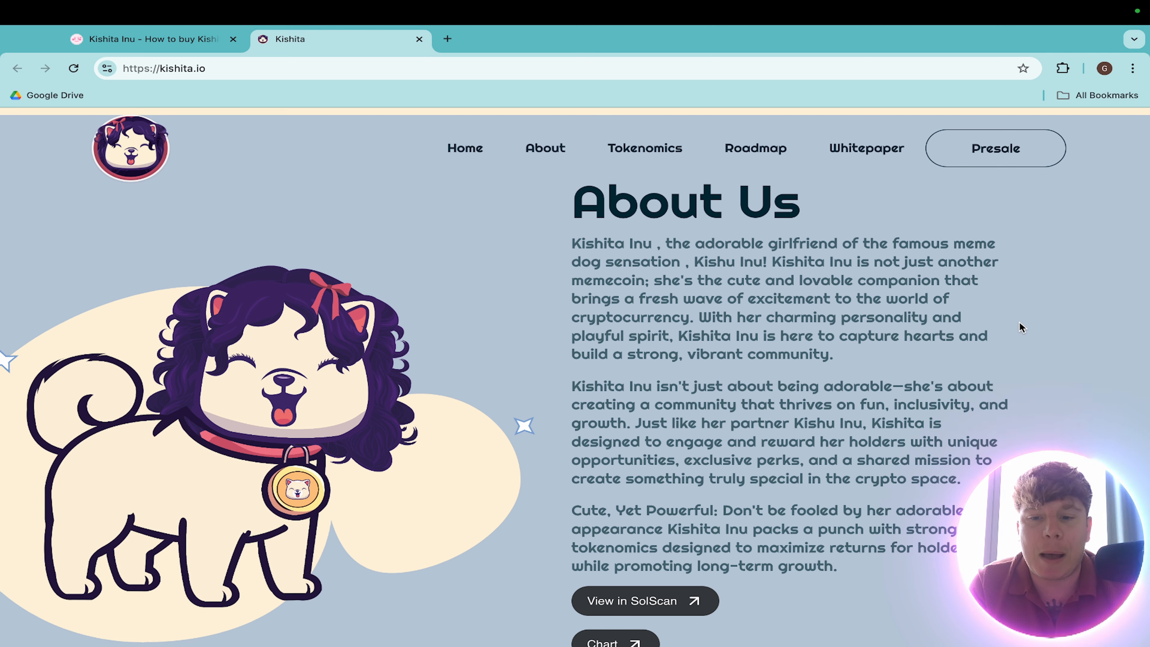
Reveal the end of About Us with the View in SolScan and Chart buttons and the 'Cute, Yet Powerful' note.
scroll(down, 3)
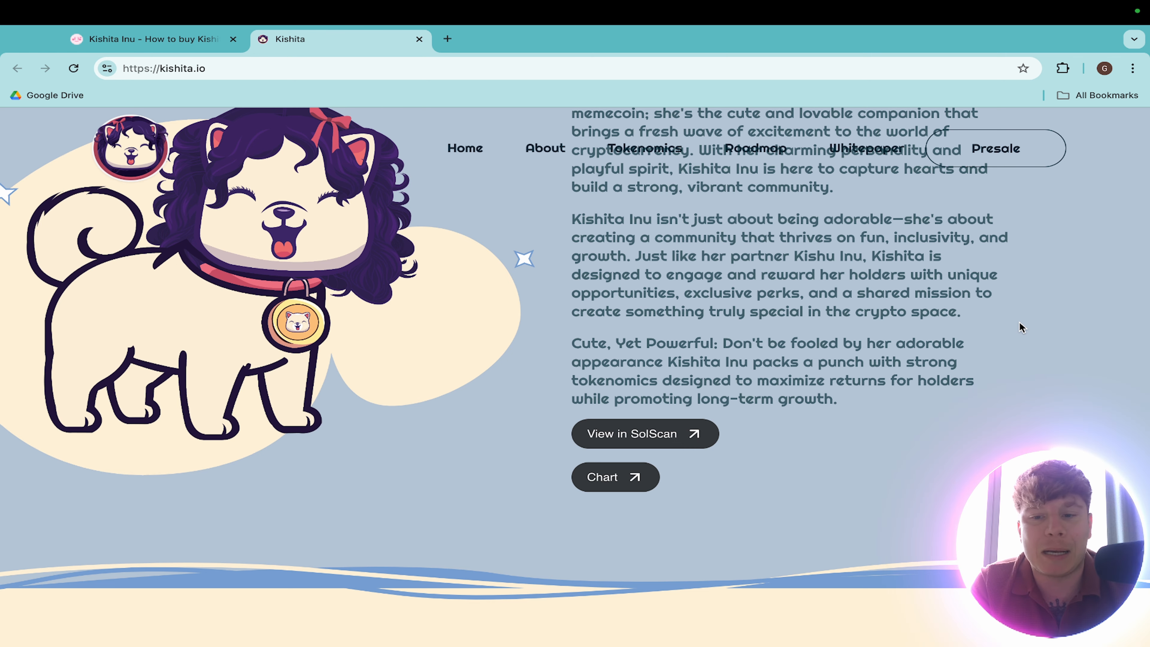
Review the Tokenomics pie chart allocation, then move on to the Features section listing Secure, No Tax and Team.
scroll(down, 3)
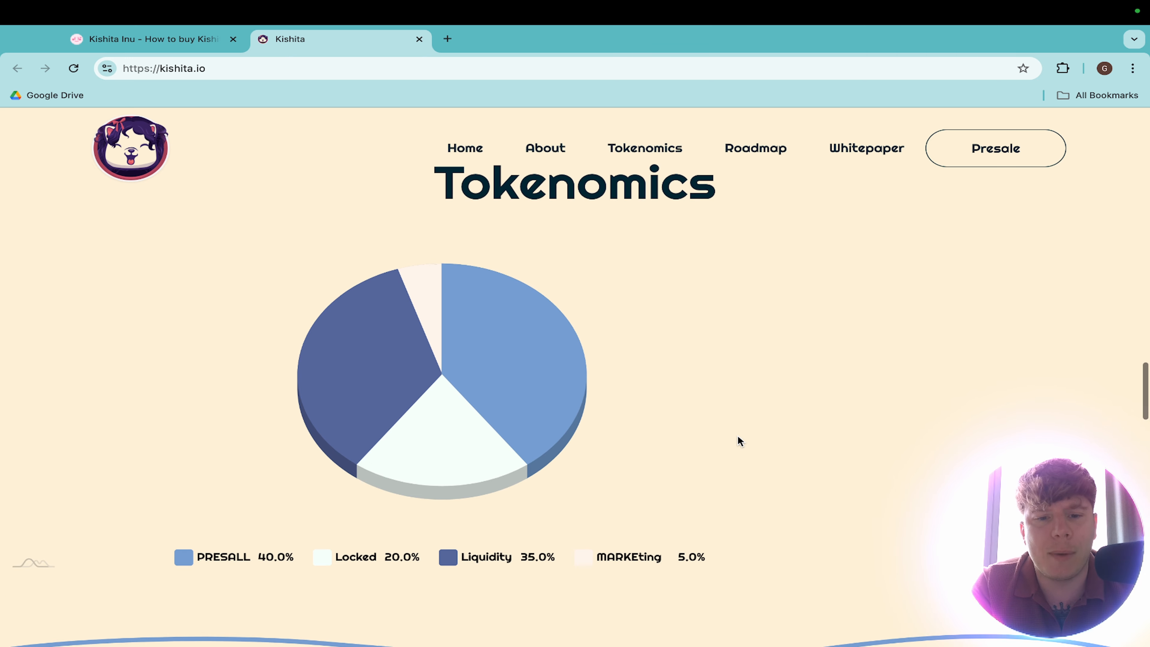
mouse_move(359, 359)
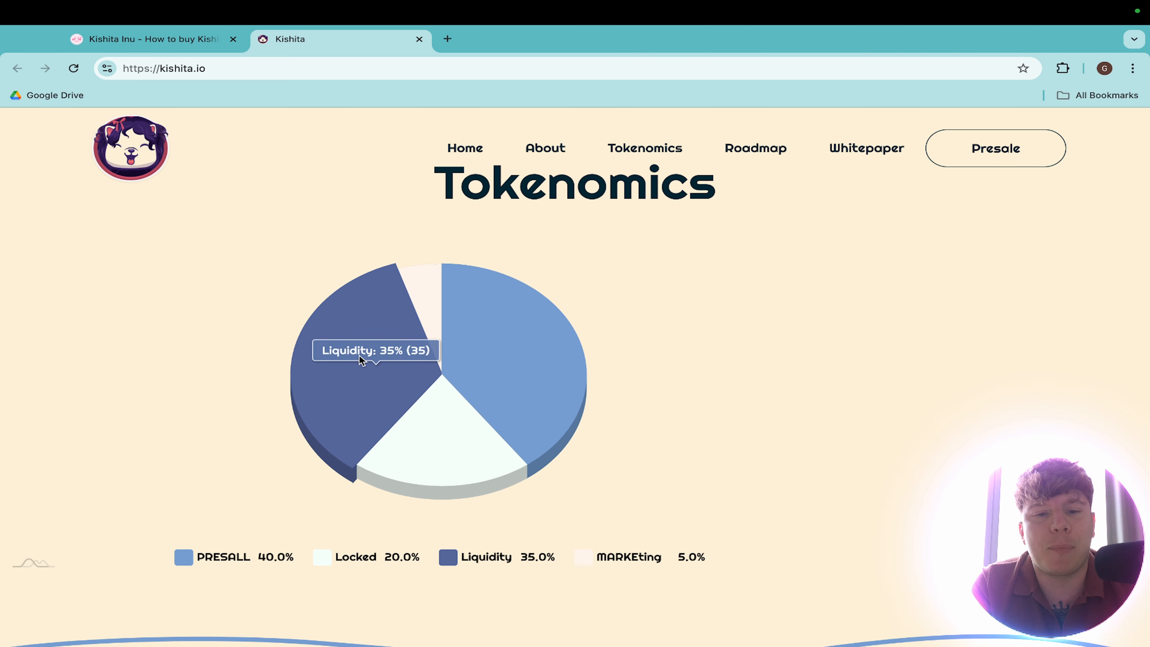
mouse_move(511, 371)
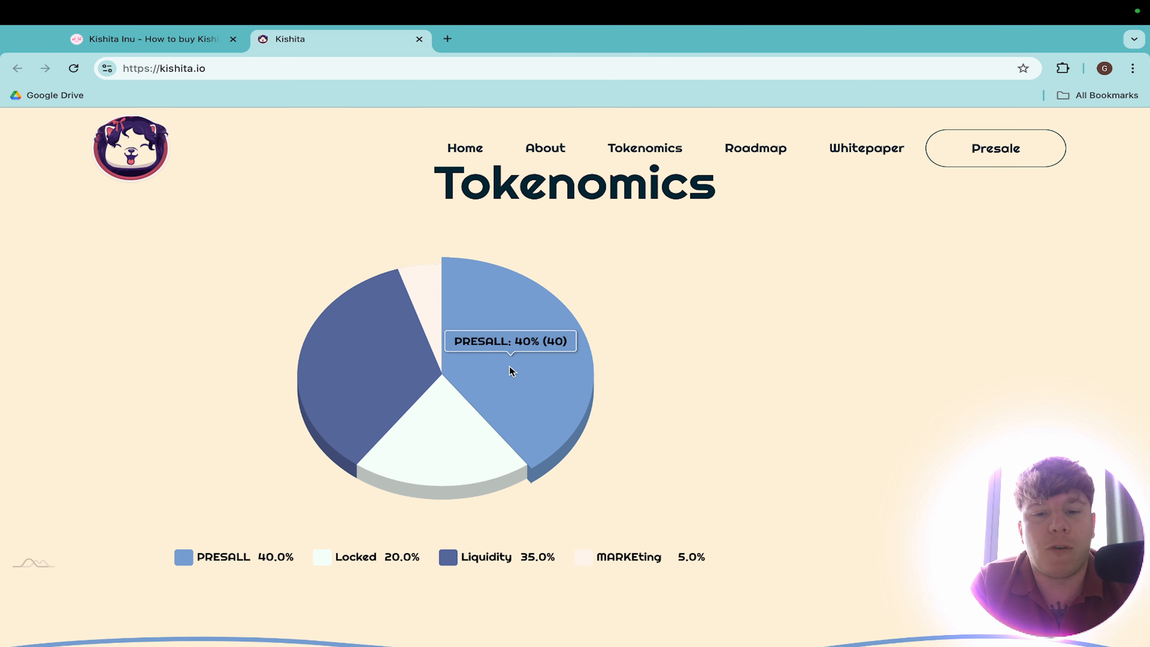
mouse_move(453, 432)
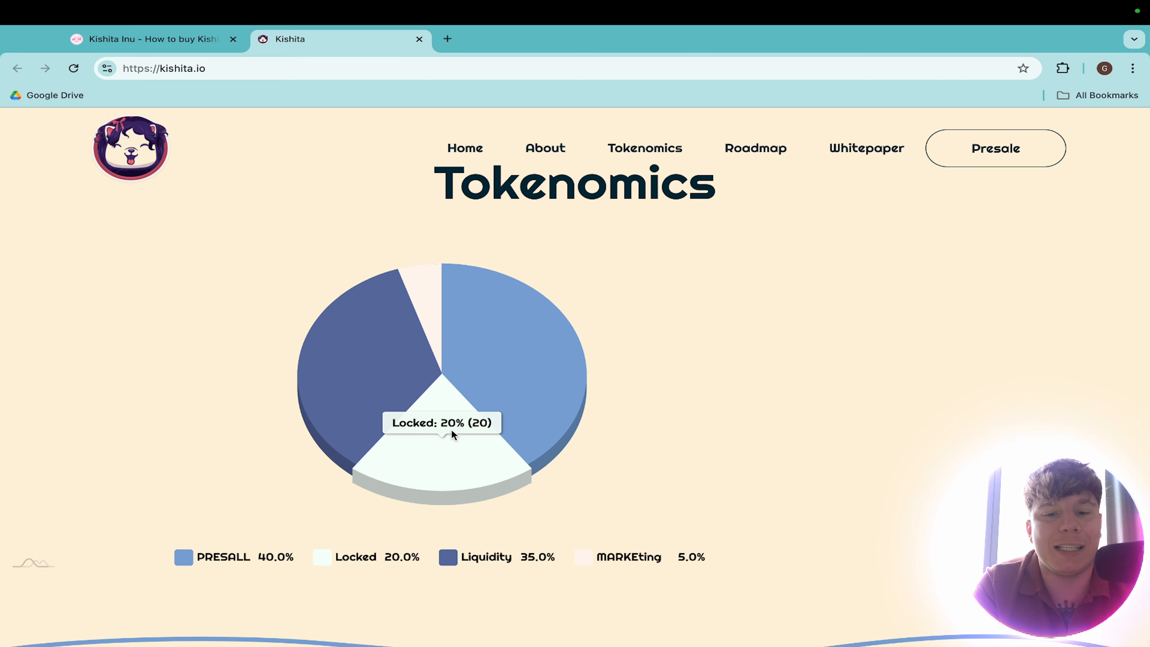
mouse_move(396, 292)
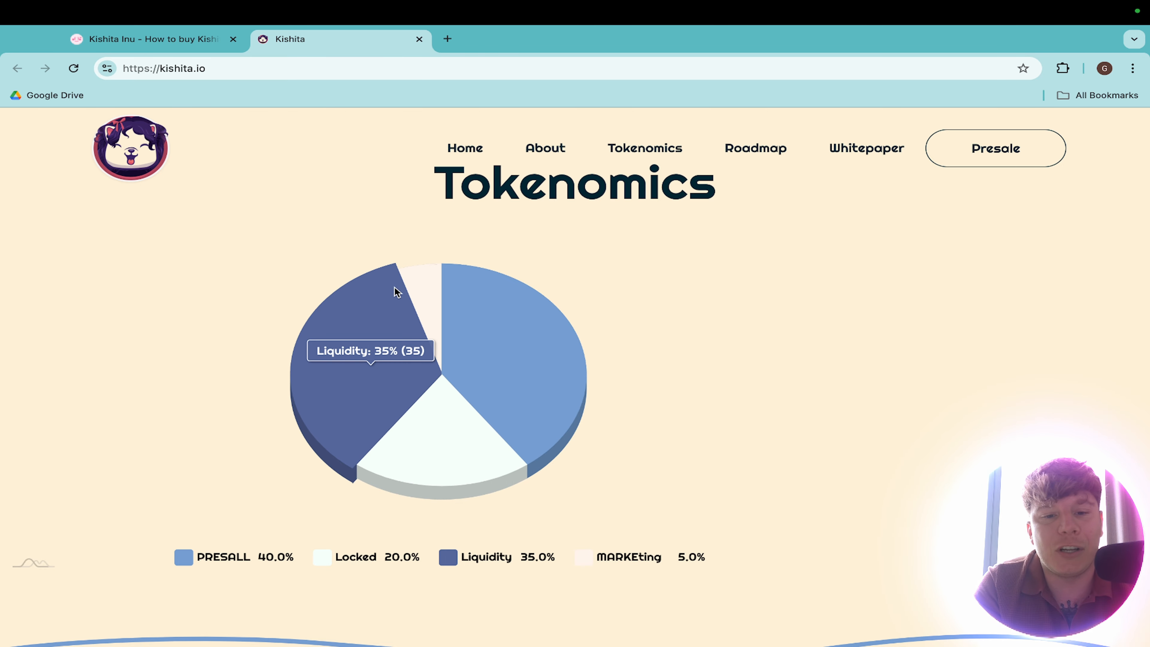
scroll(down, 3)
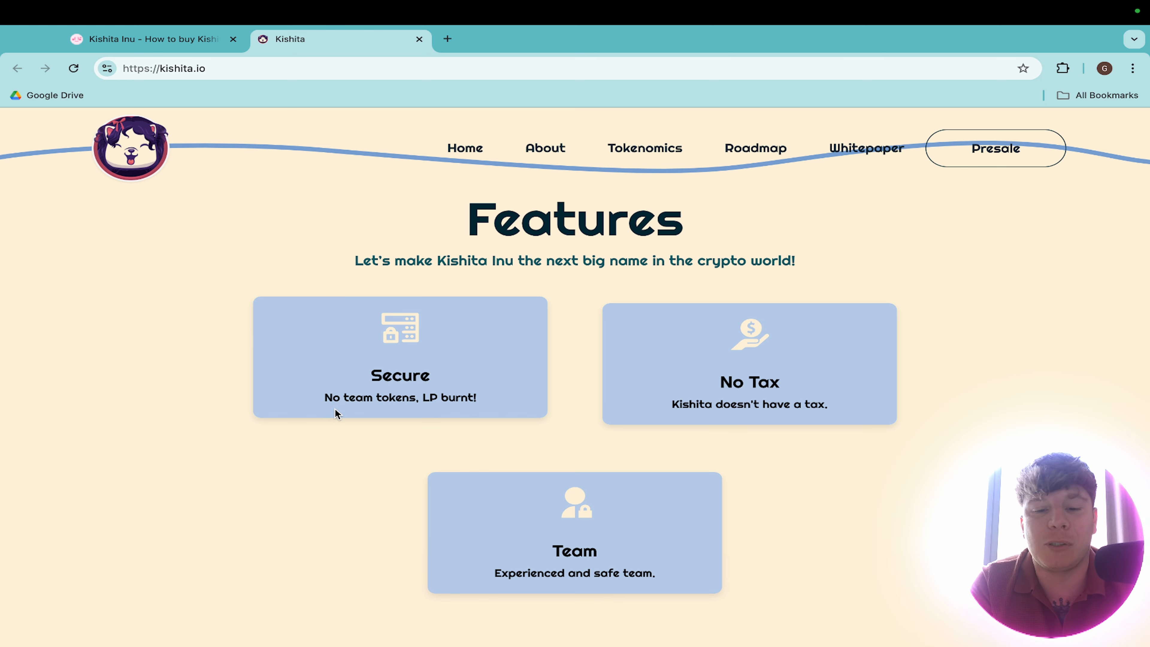
Scroll through Our Roadmap Phases I to IIII and down to the footer with community links and Pepe's Mememeter badge.
scroll(down, 3)
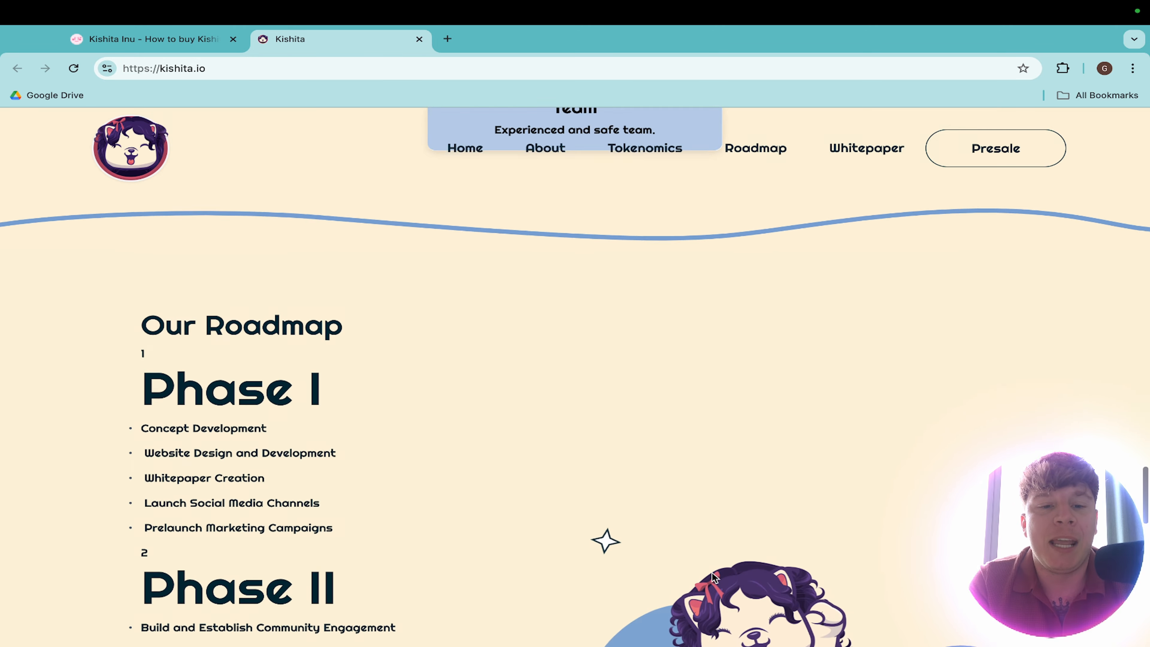
scroll(down, 3)
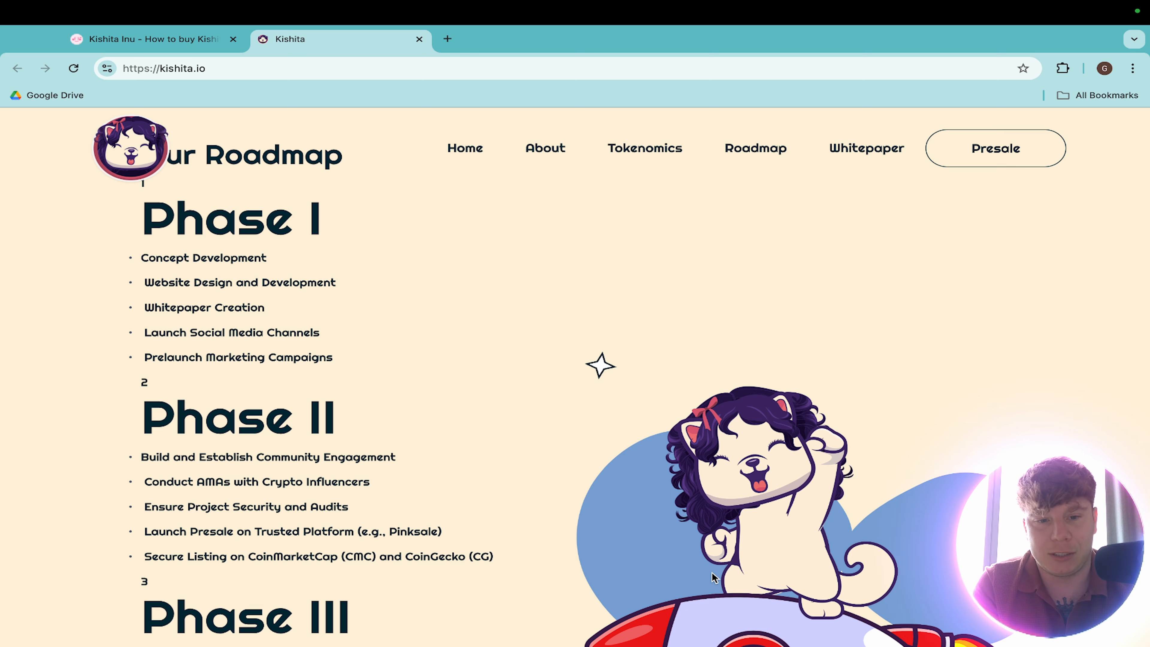
scroll(down, 3)
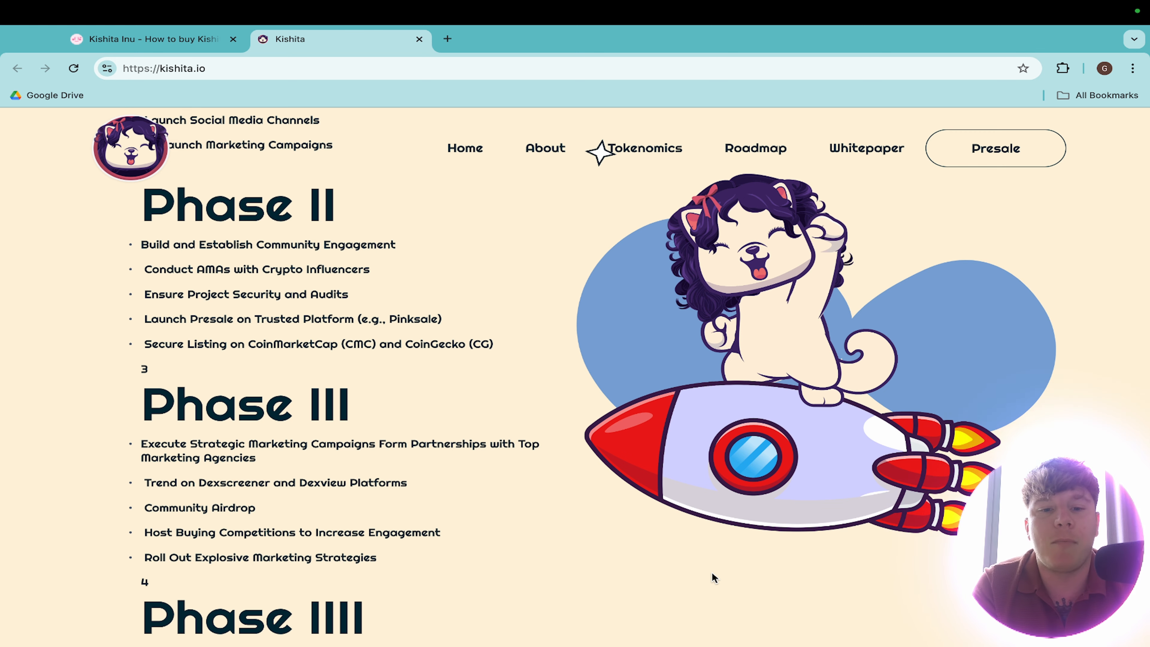
scroll(down, 3)
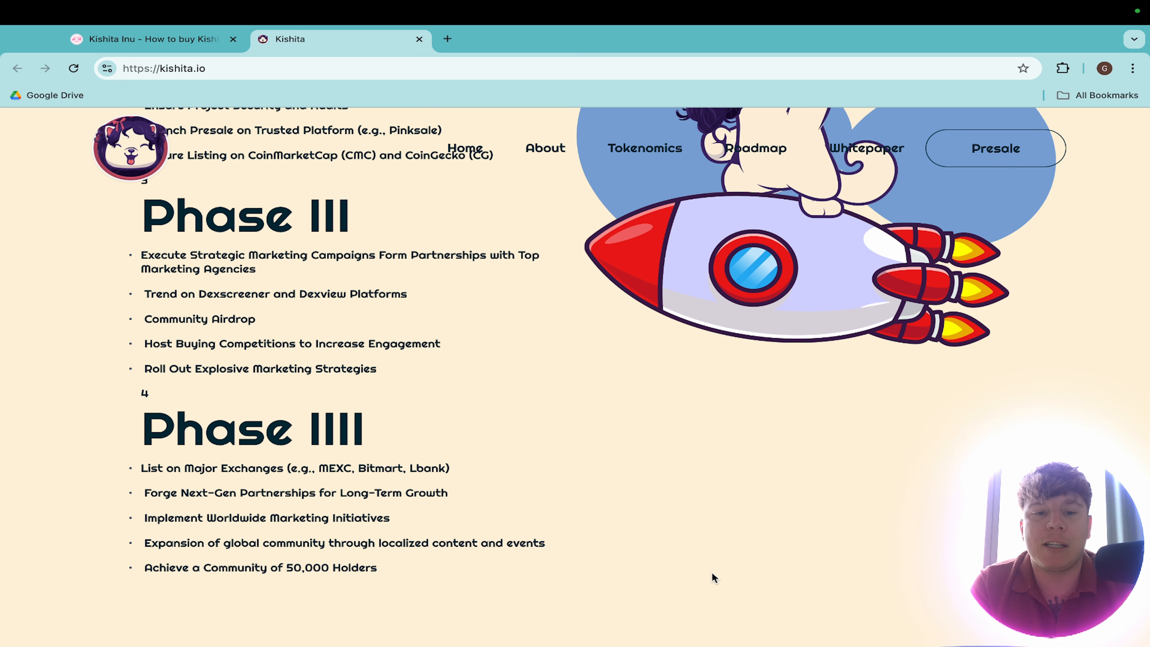
scroll(down, 3)
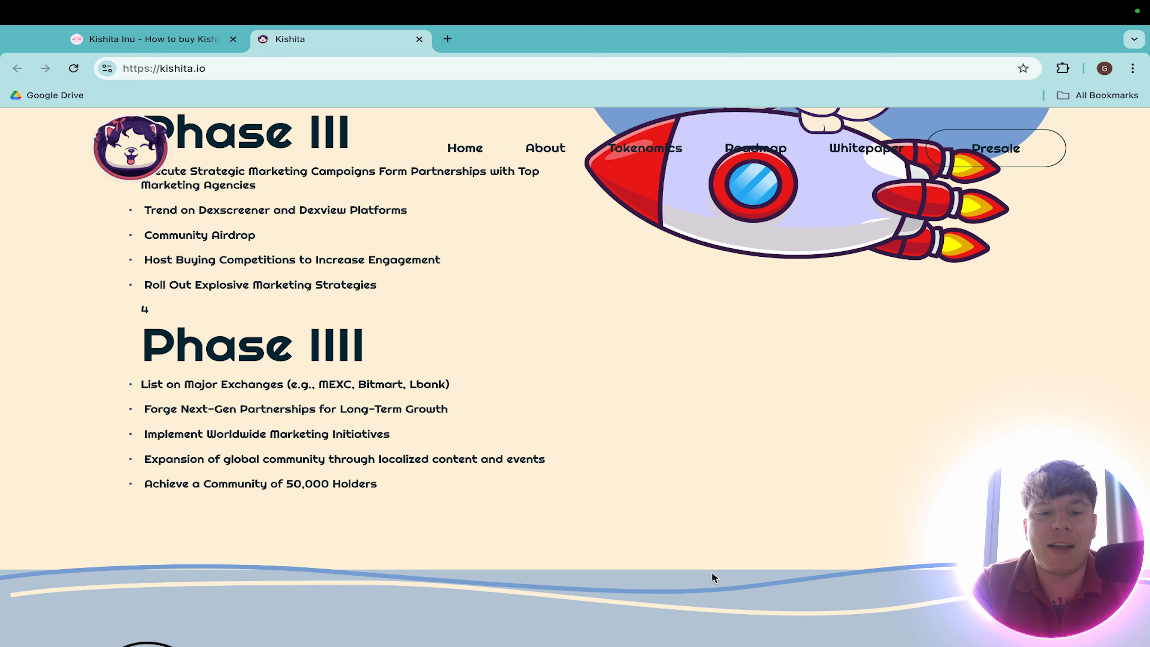
scroll(down, 3)
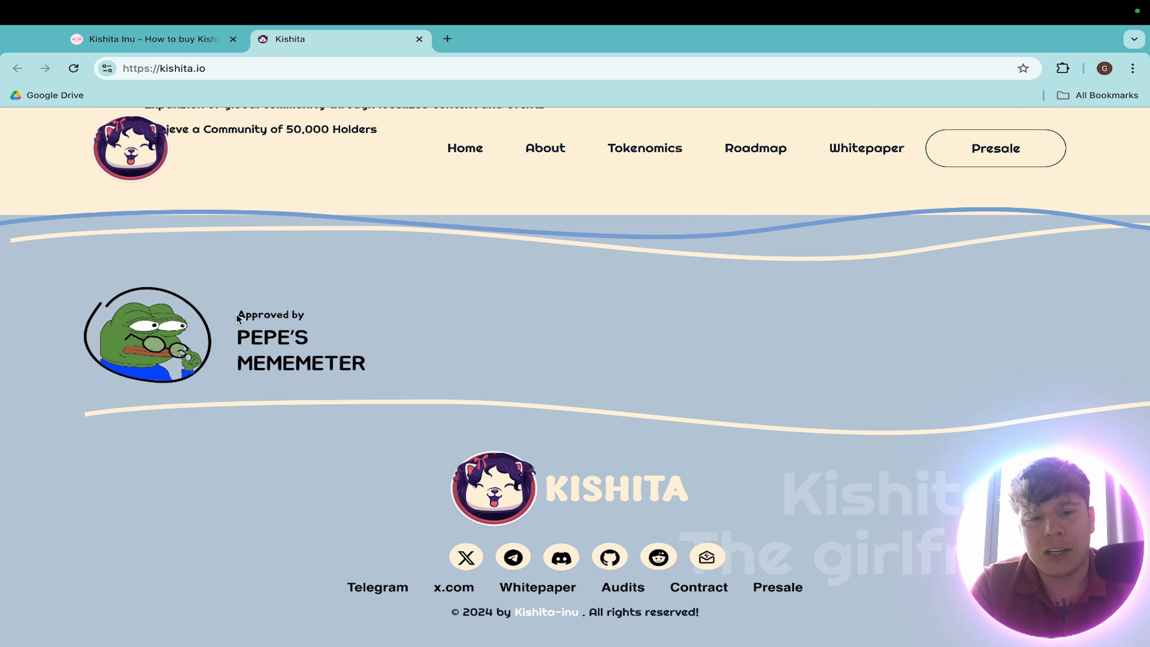
mouse_move(403, 382)
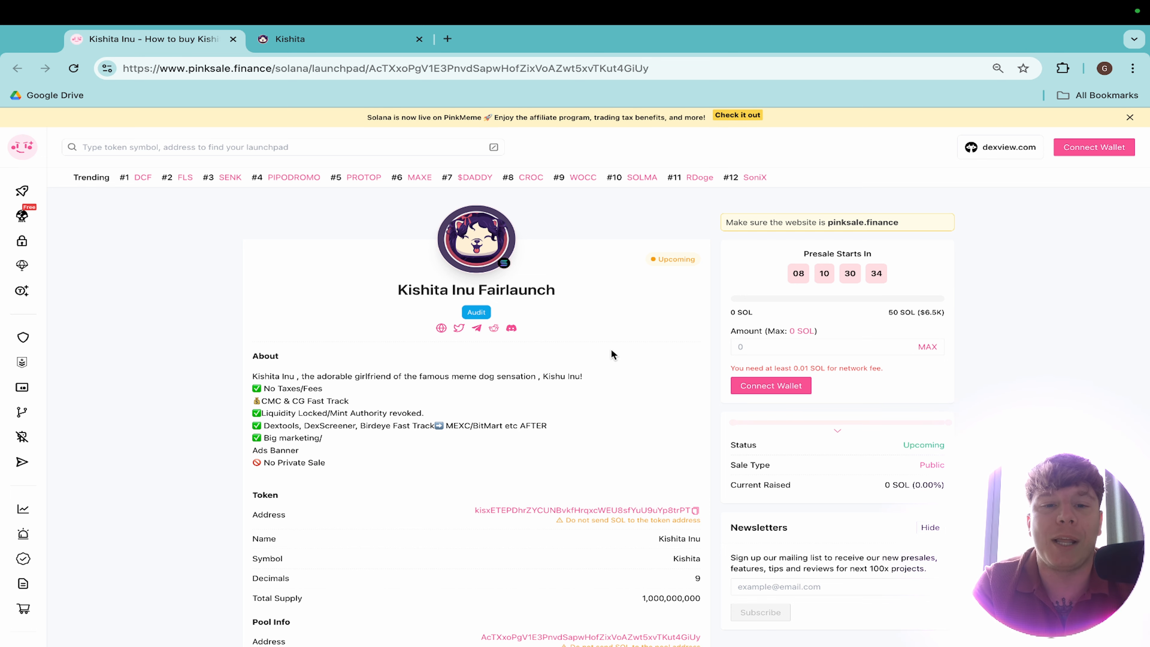
Open the Kishita Inu Fairlaunch smart contract audit report in a new tab from the Audit badge.
click(447, 39)
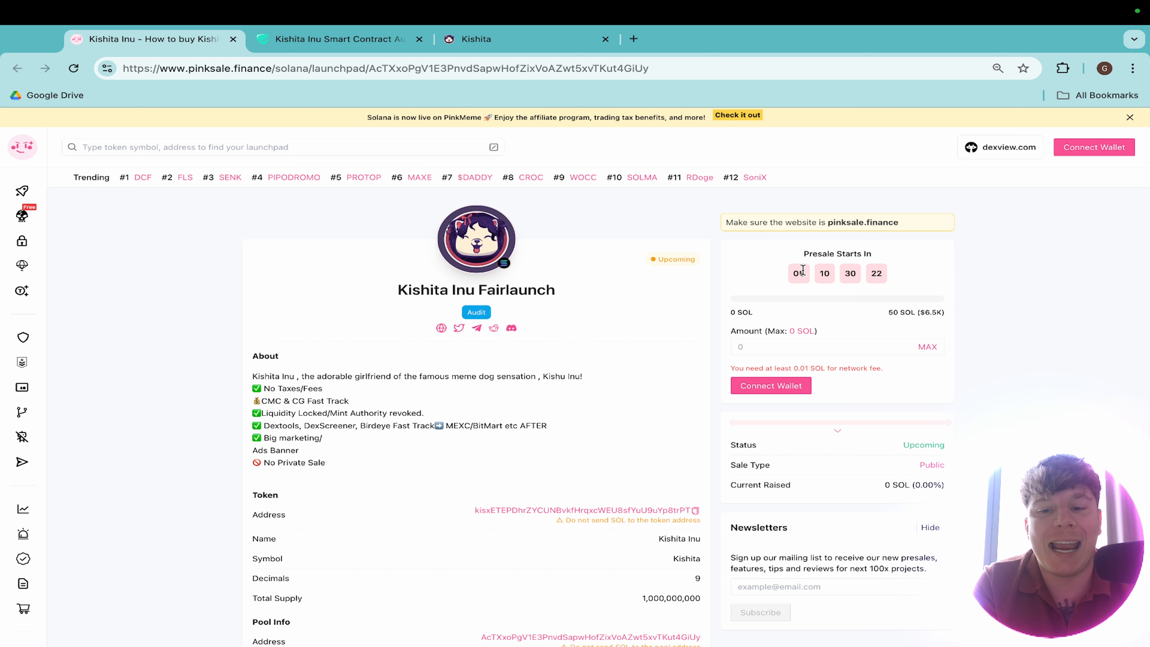
mouse_move(622, 150)
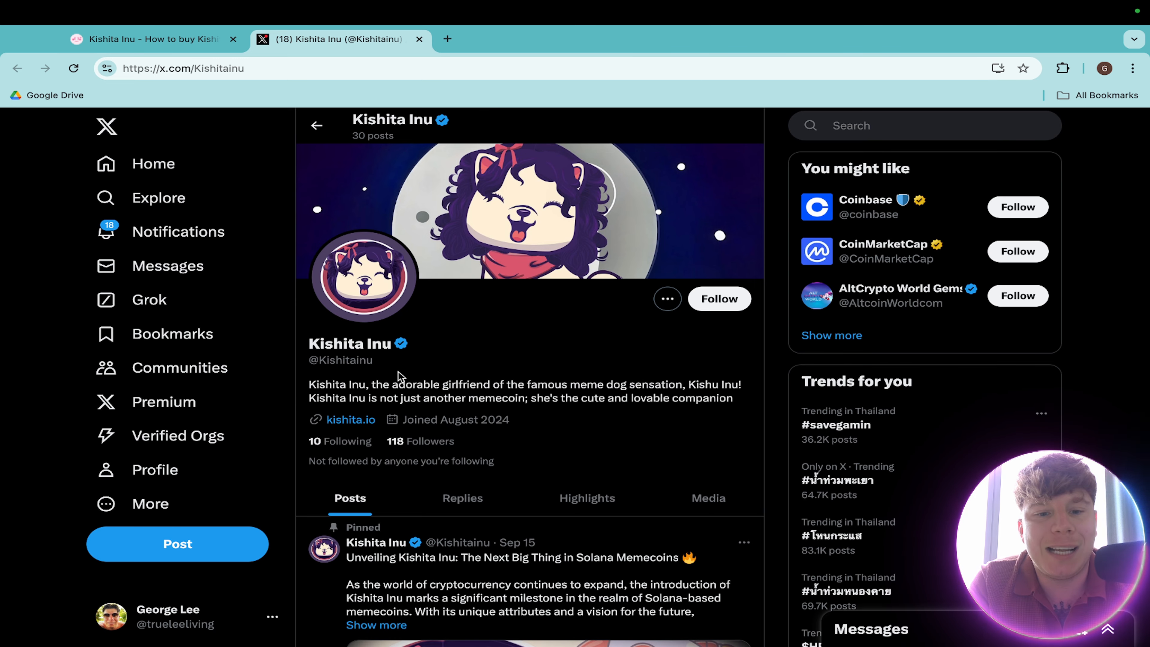
mouse_move(331, 371)
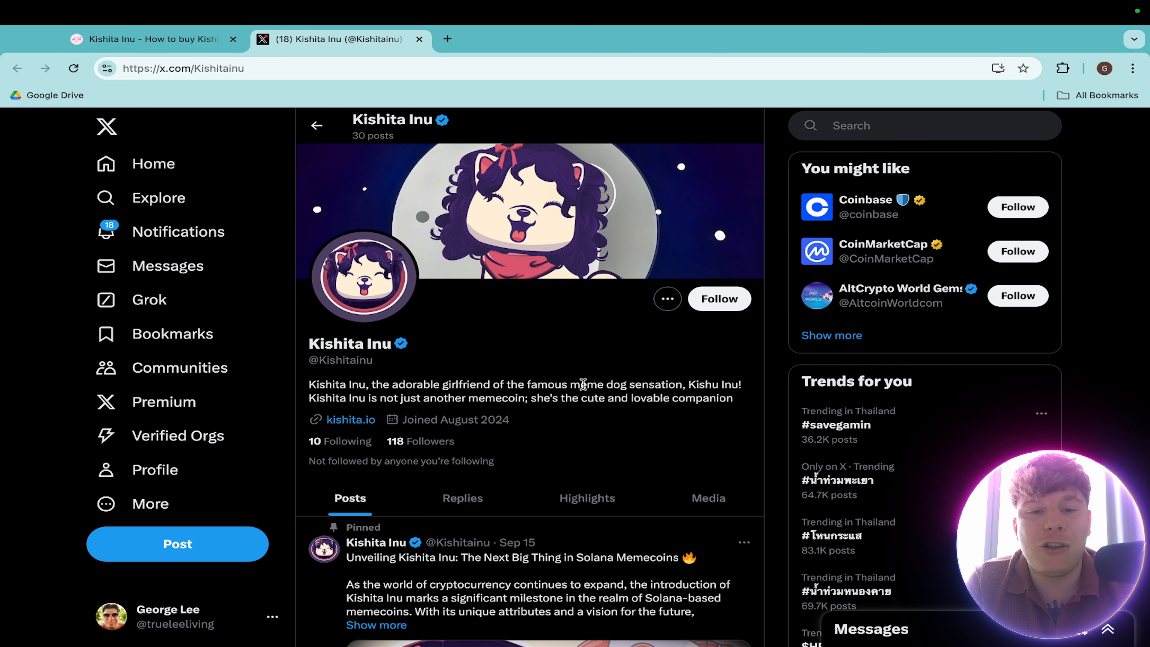
Scroll the x.com/Kishitainu pinned and recent posts down to the Cyberscope Audit Certificate announcement.
scroll(down, 3)
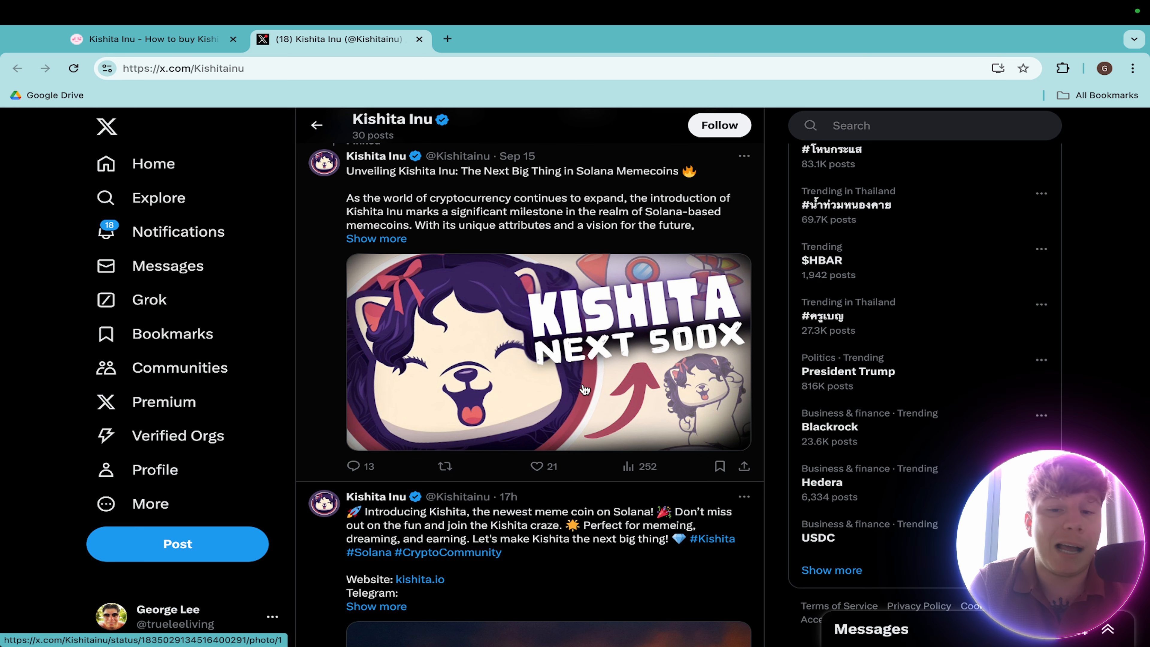
scroll(down, 3)
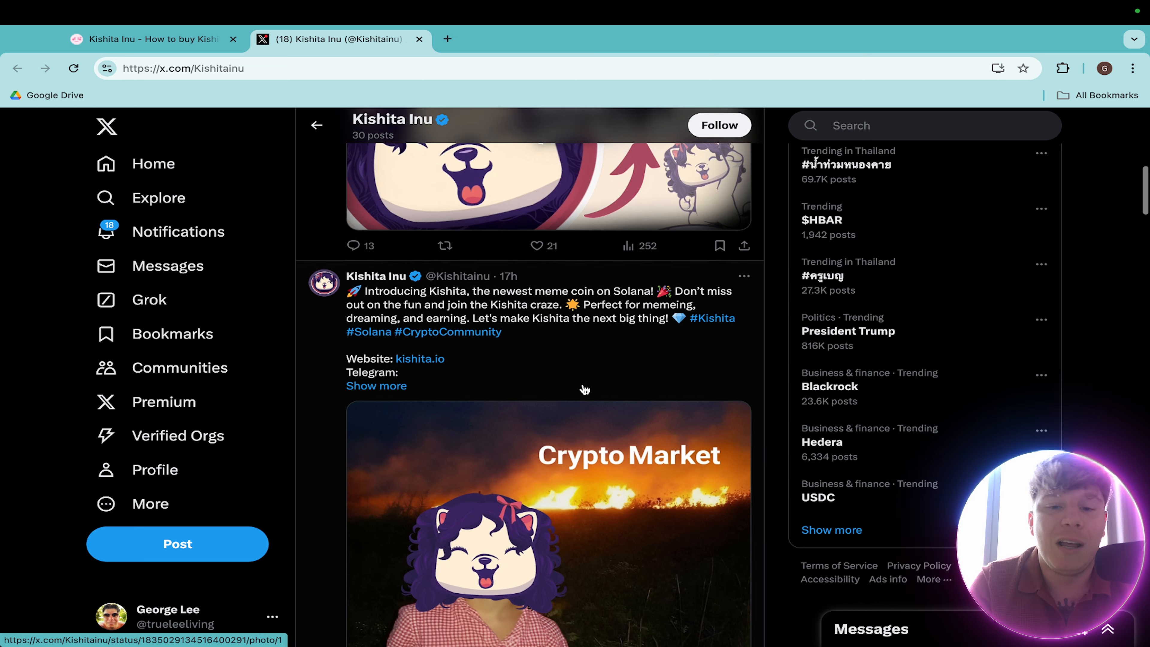
scroll(down, 3)
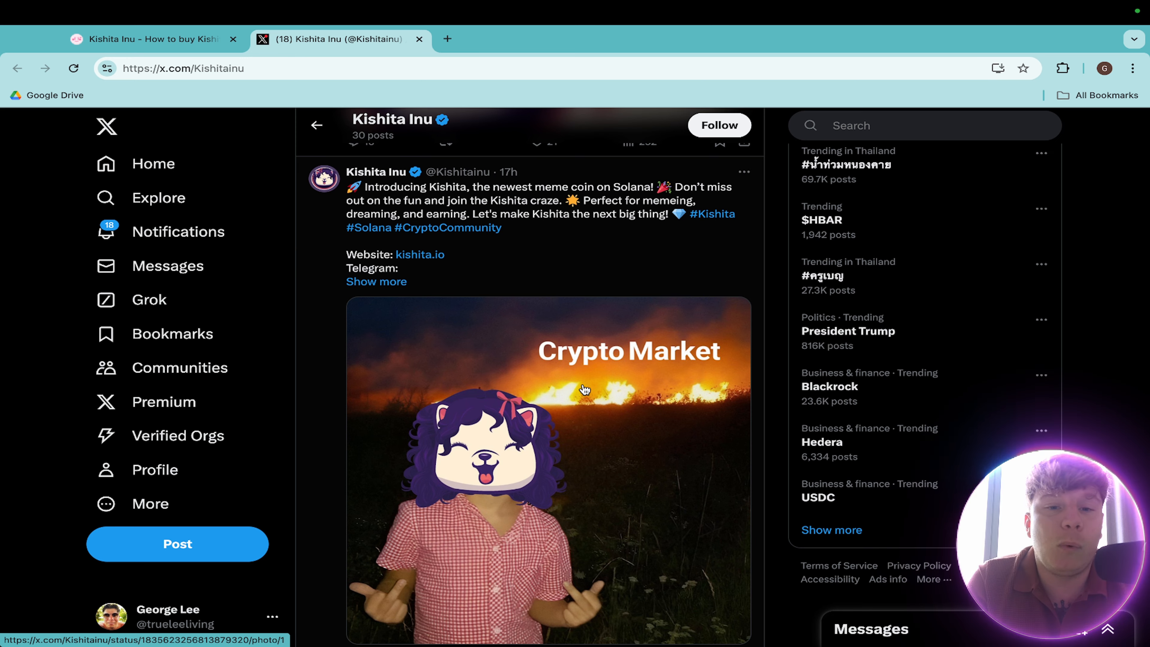
scroll(down, 3)
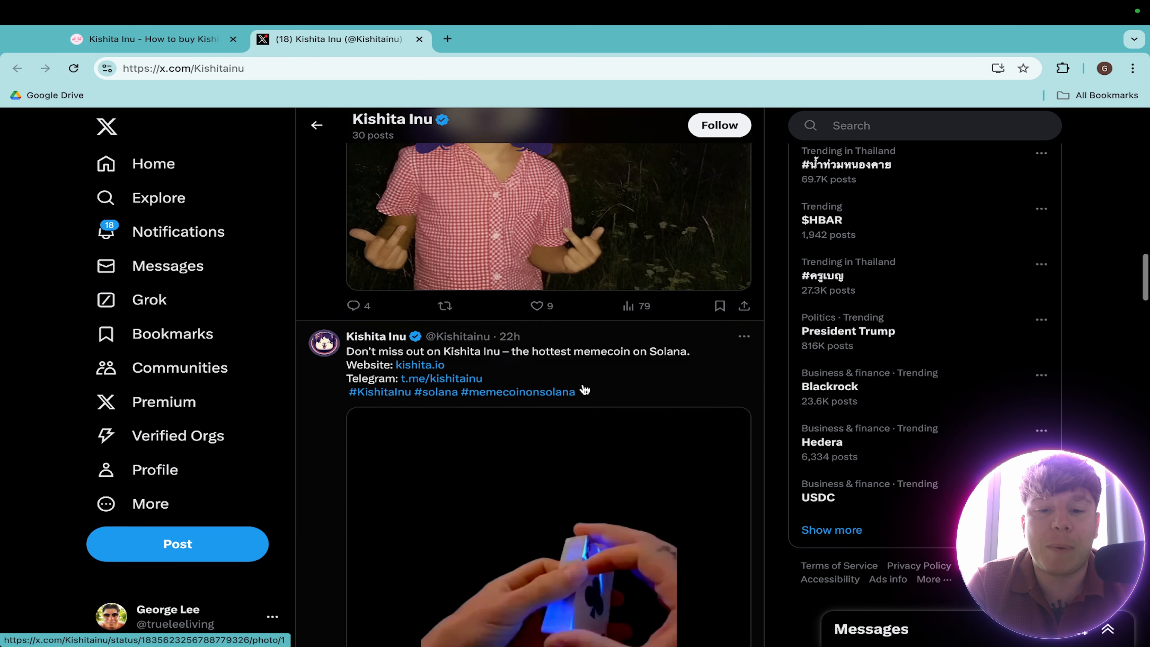
scroll(down, 3)
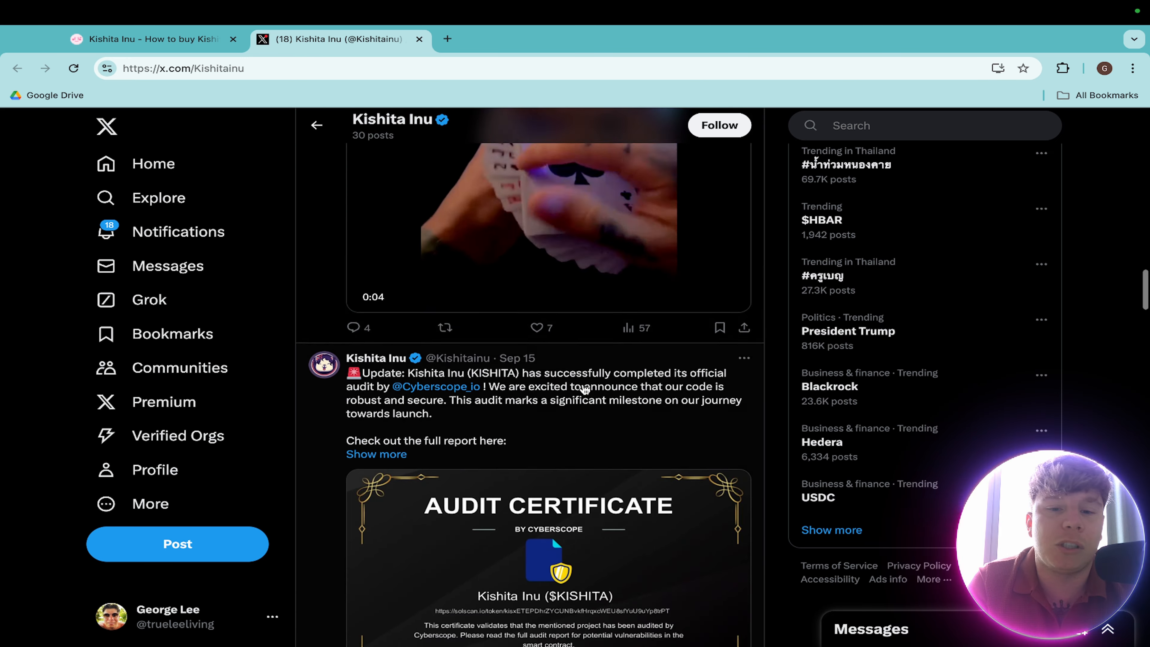
scroll(down, 3)
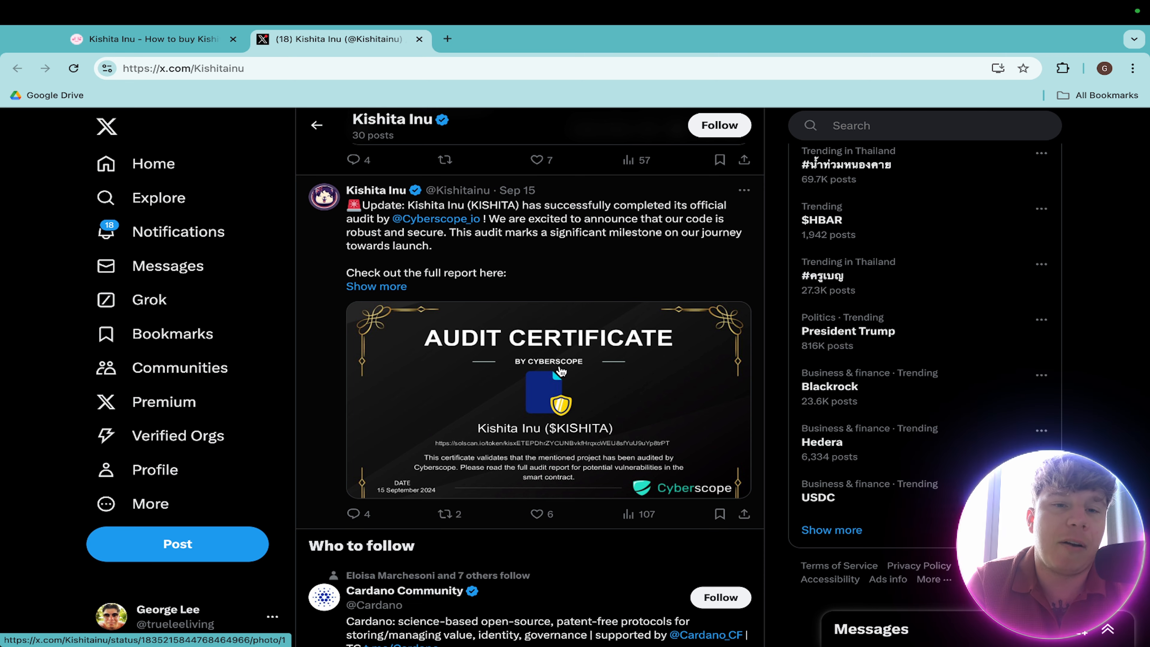
mouse_move(357, 441)
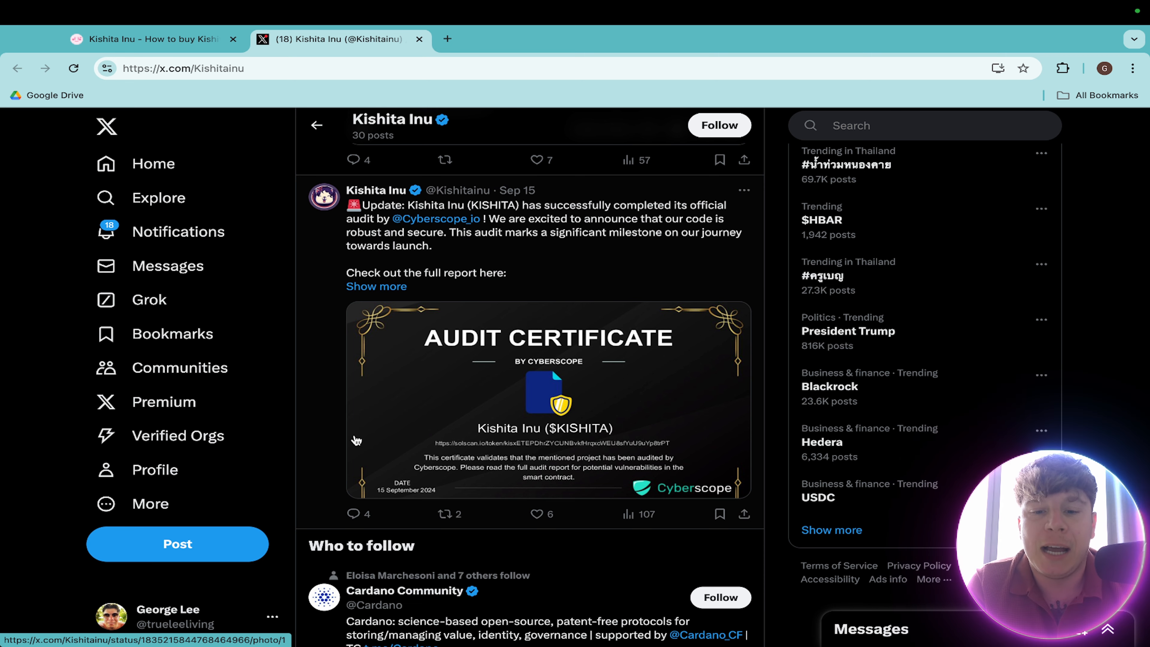